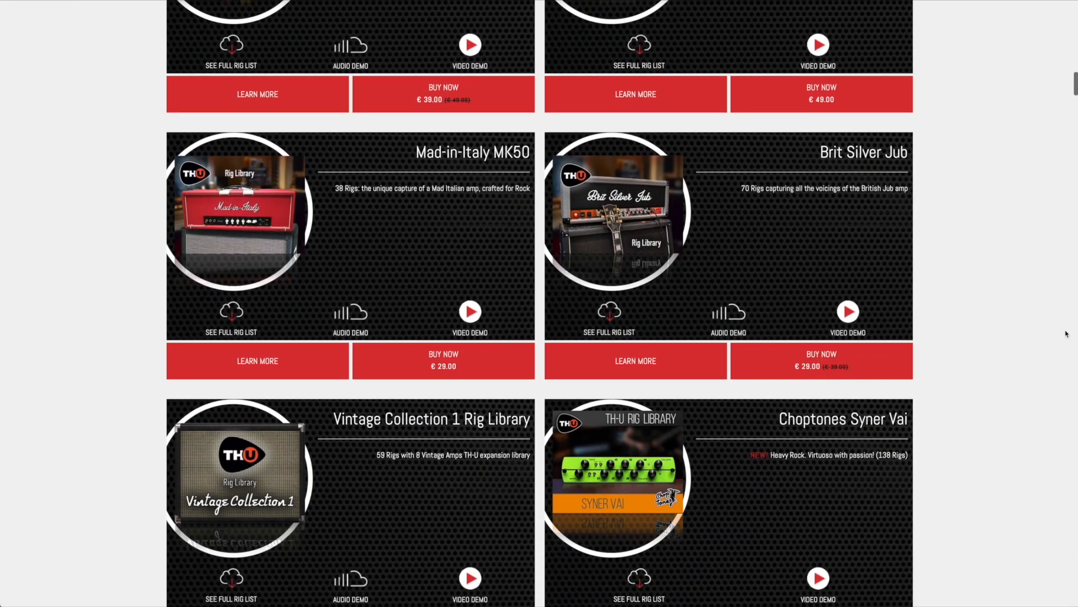
Load B HT5 Clean, B HT5 Dist, GH100L Clean and GH100L Crunch rigs, then Super Lead '72 50W
scroll("down", 3)
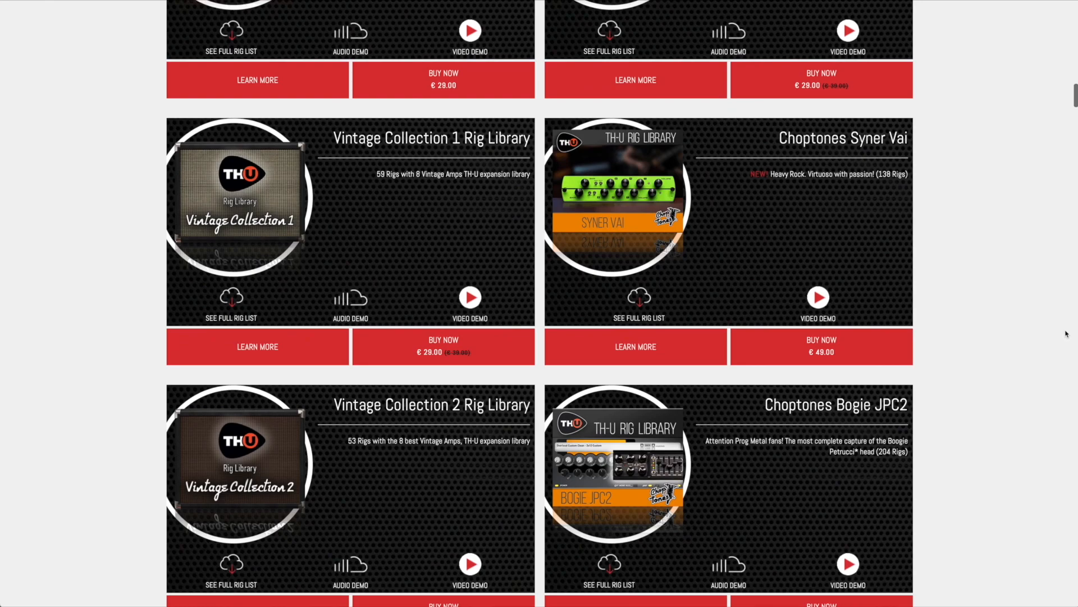
scroll("down", 3)
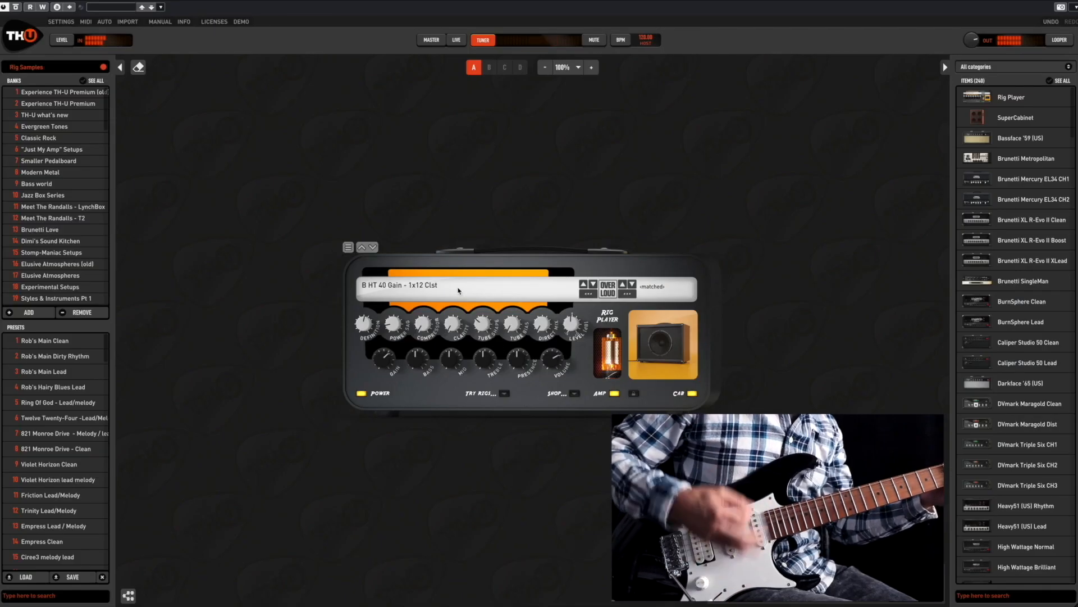
left_click(457, 285)
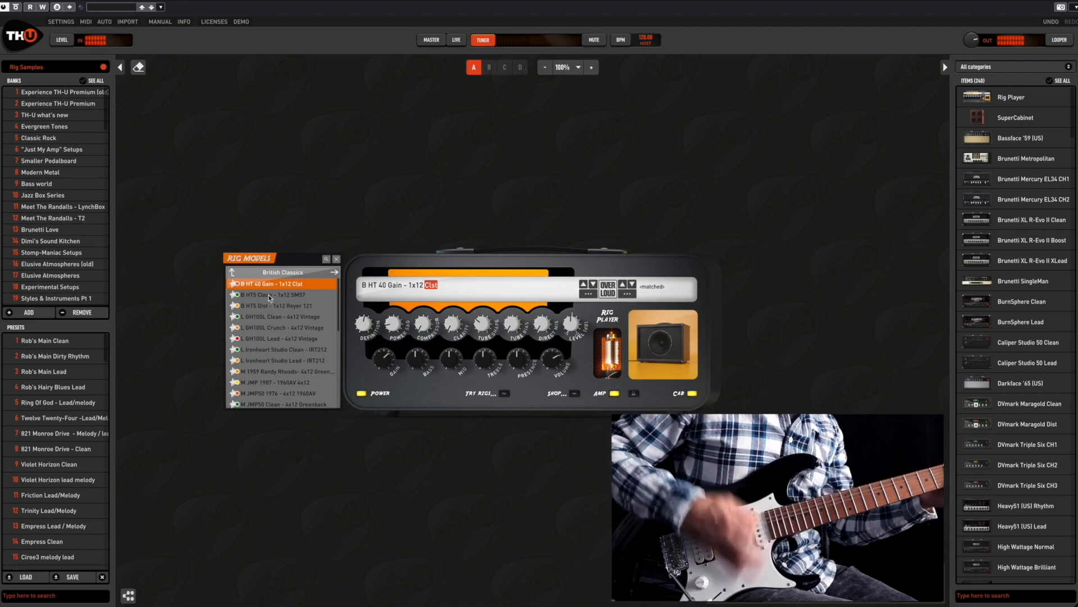
left_click(282, 294)
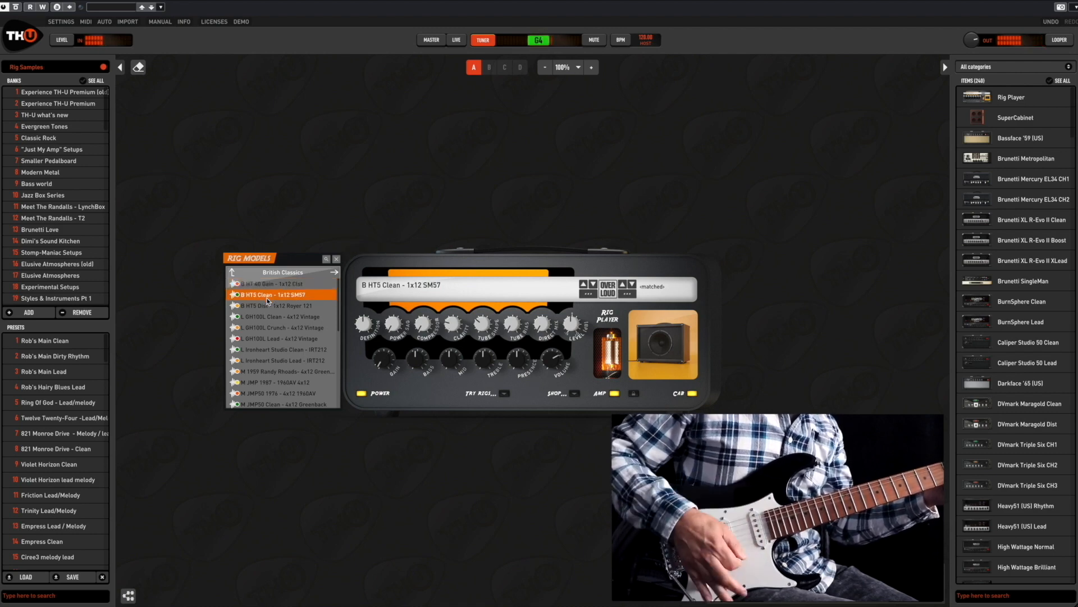
left_click(279, 306)
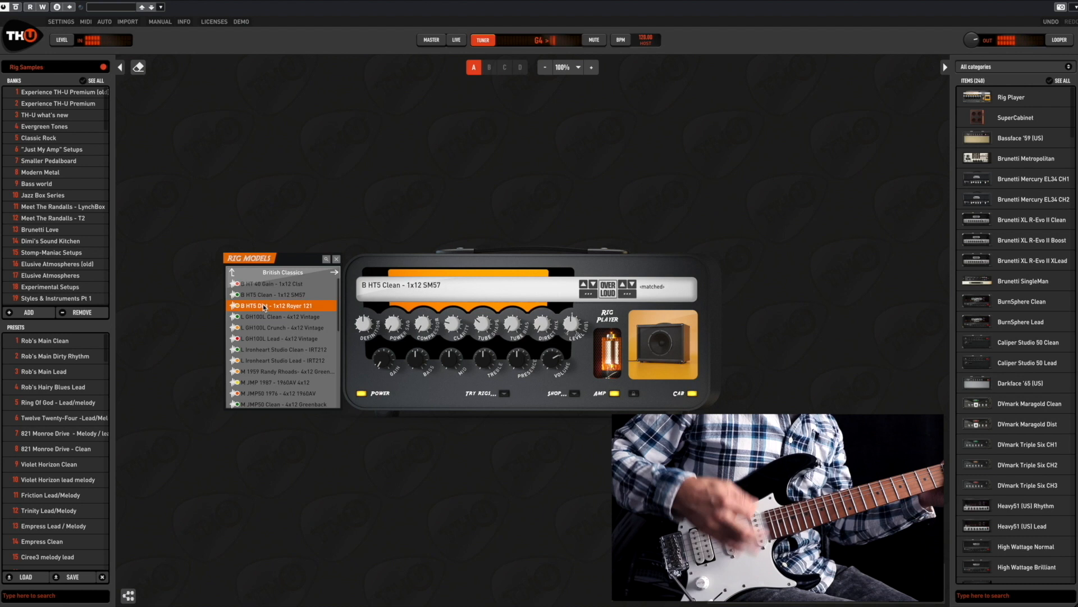
left_click(275, 305)
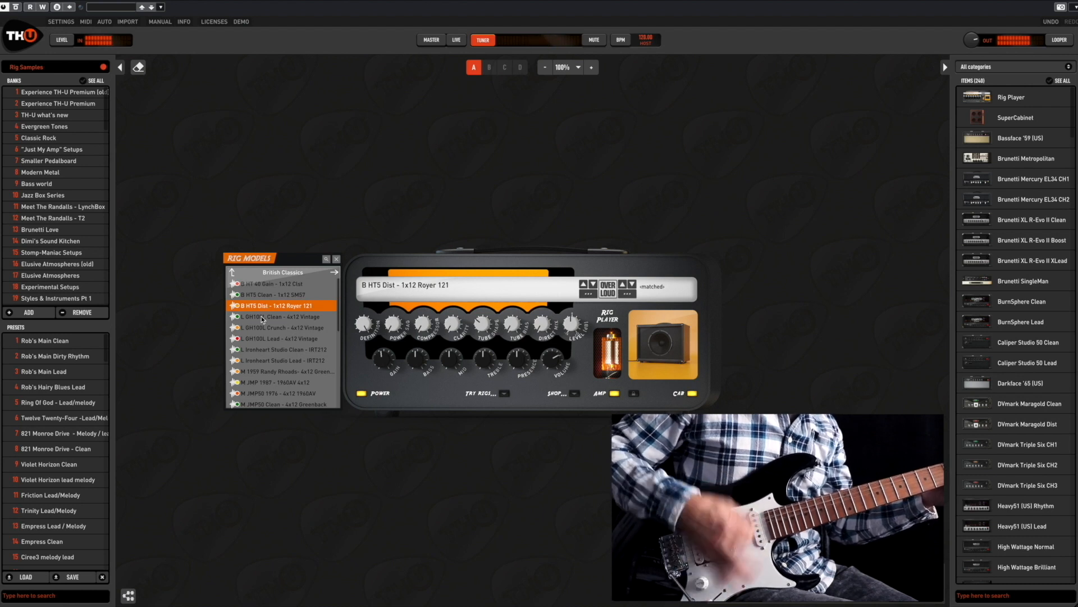
left_click(279, 316)
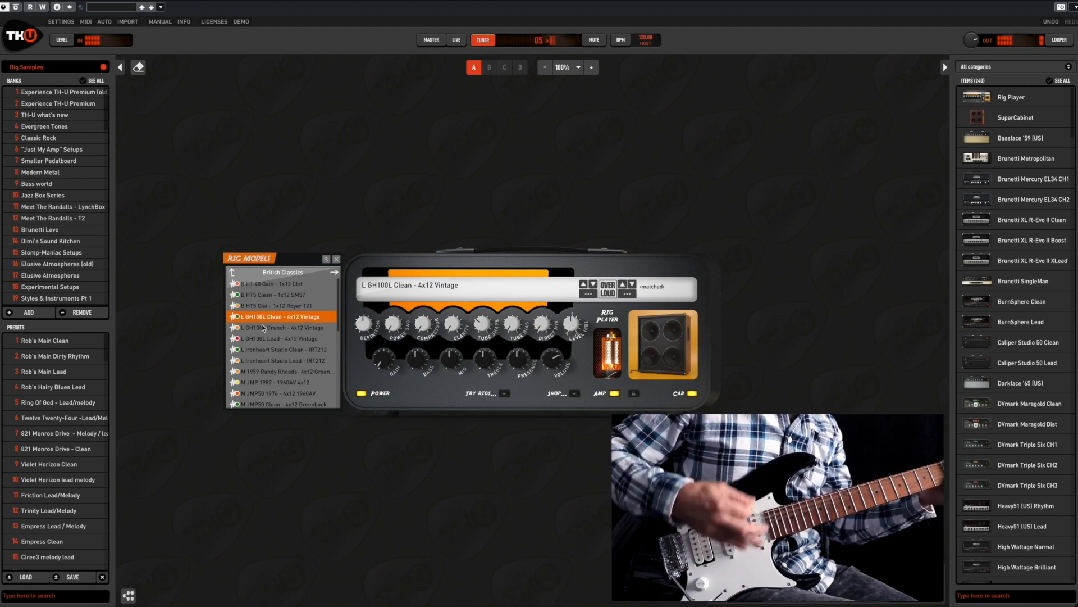
left_click(282, 328)
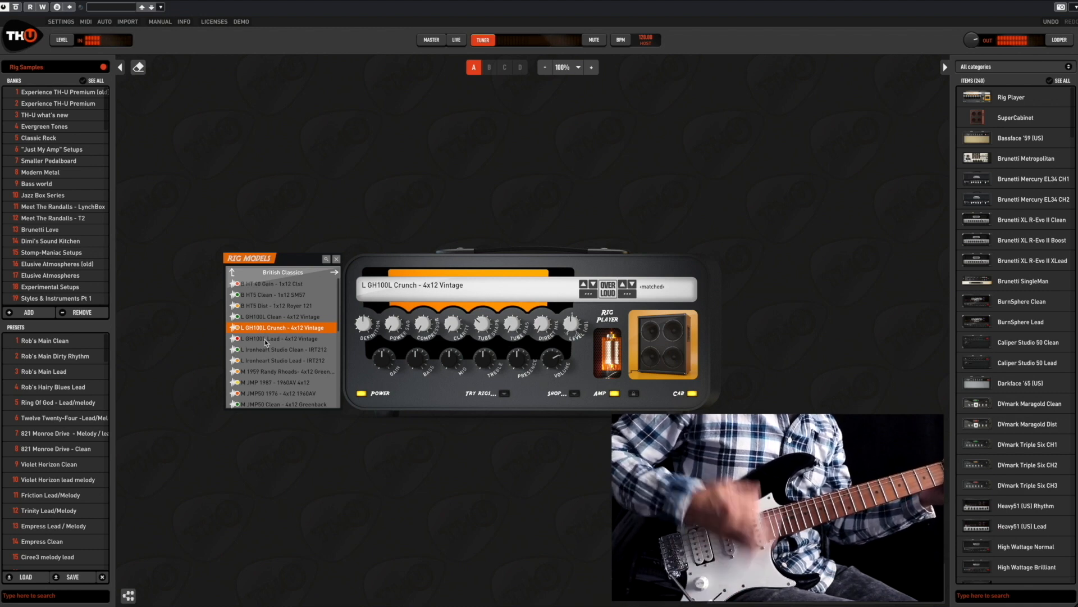
left_click(282, 338)
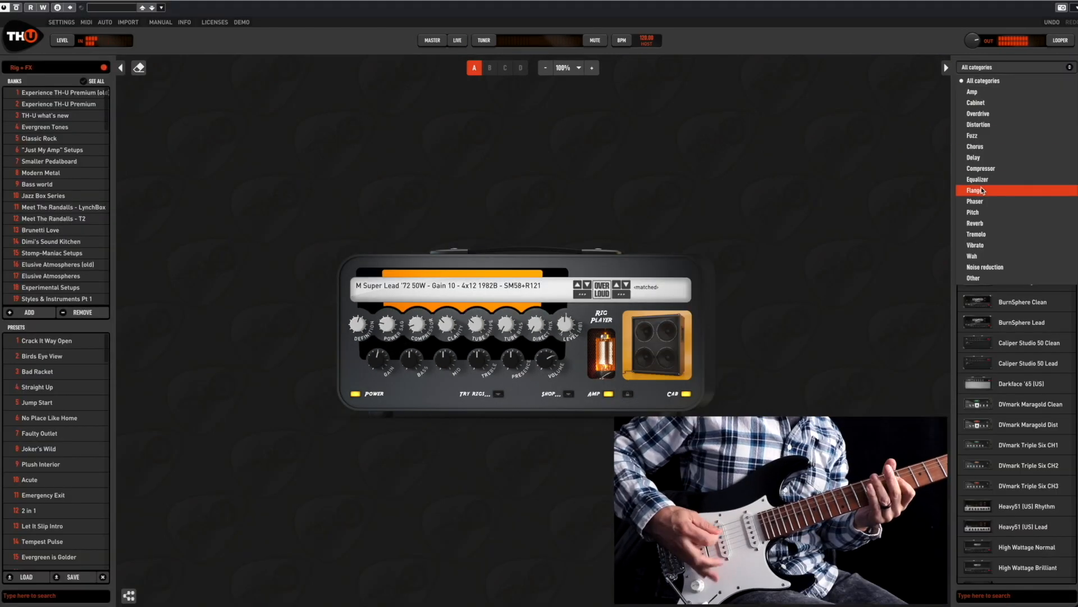
Filter the item list to flanger effects and place D-Reverb after the amp
left_click(974, 190)
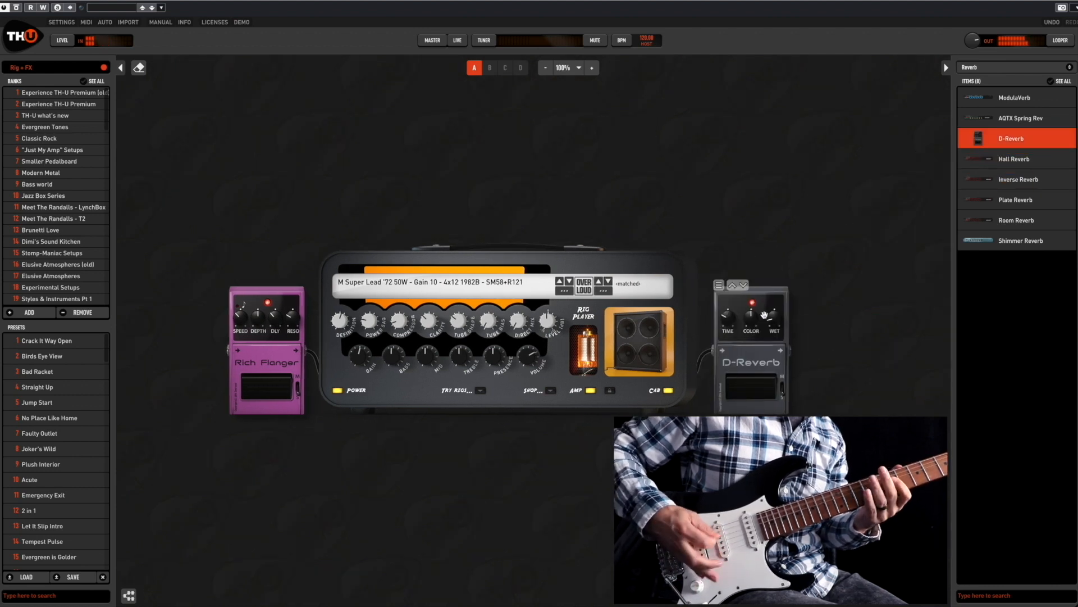
left_click_drag(751, 314, 751, 296)
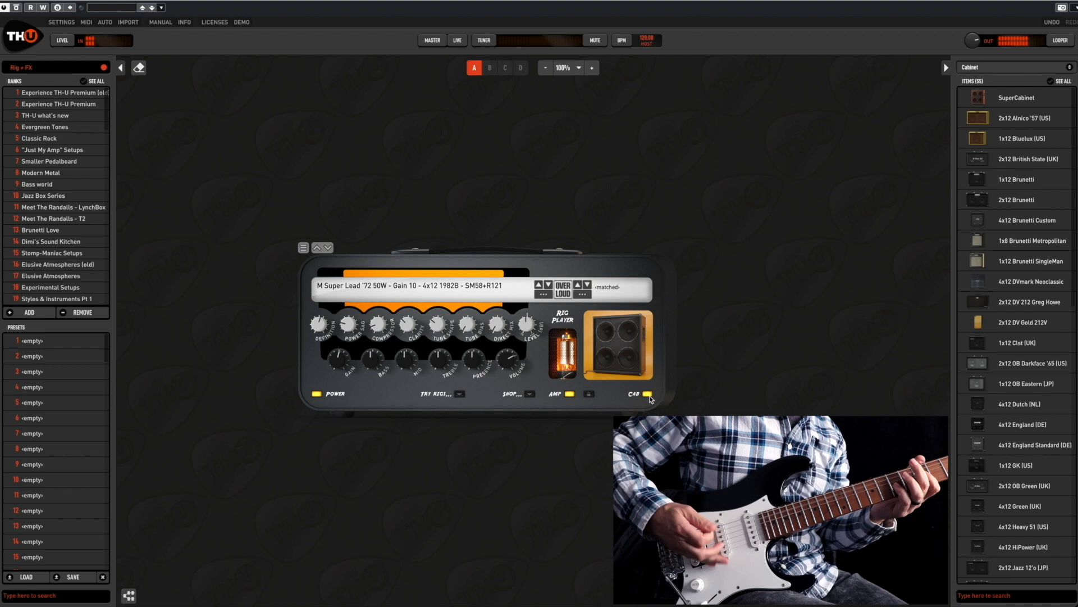
Disable the rig's built-in cabinet and try the 2x12 Alnico '57 and 2x12 British State cabinets
left_click(625, 394)
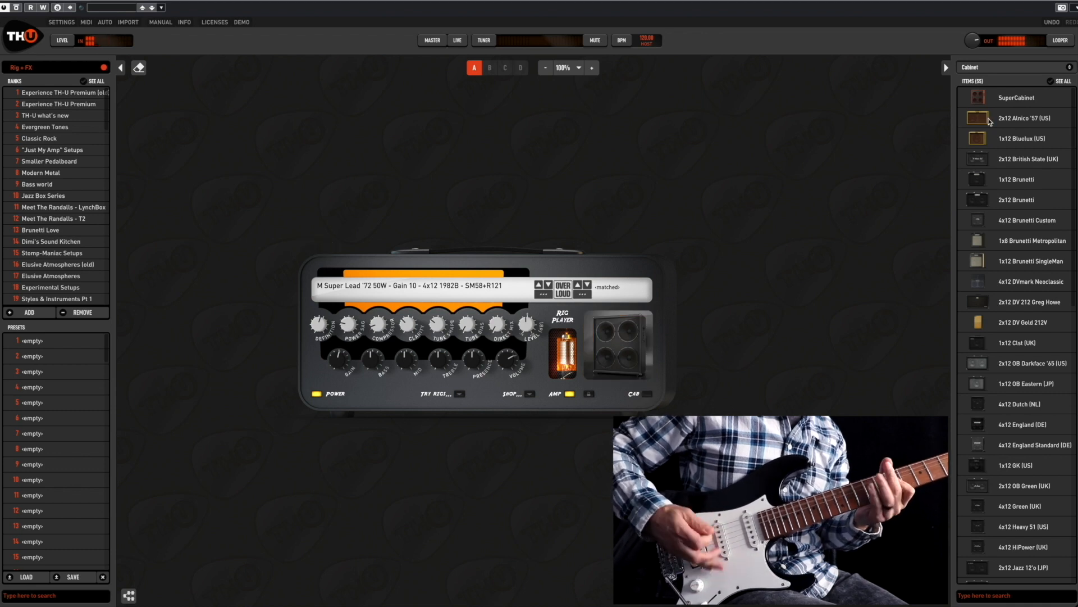
left_click(1026, 117)
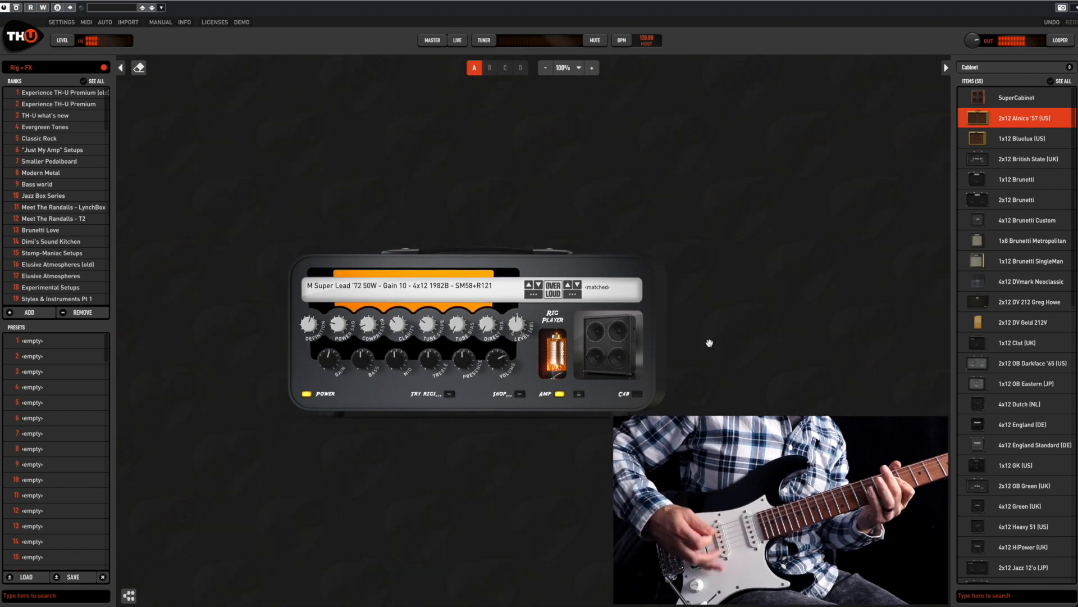
left_click(1027, 159)
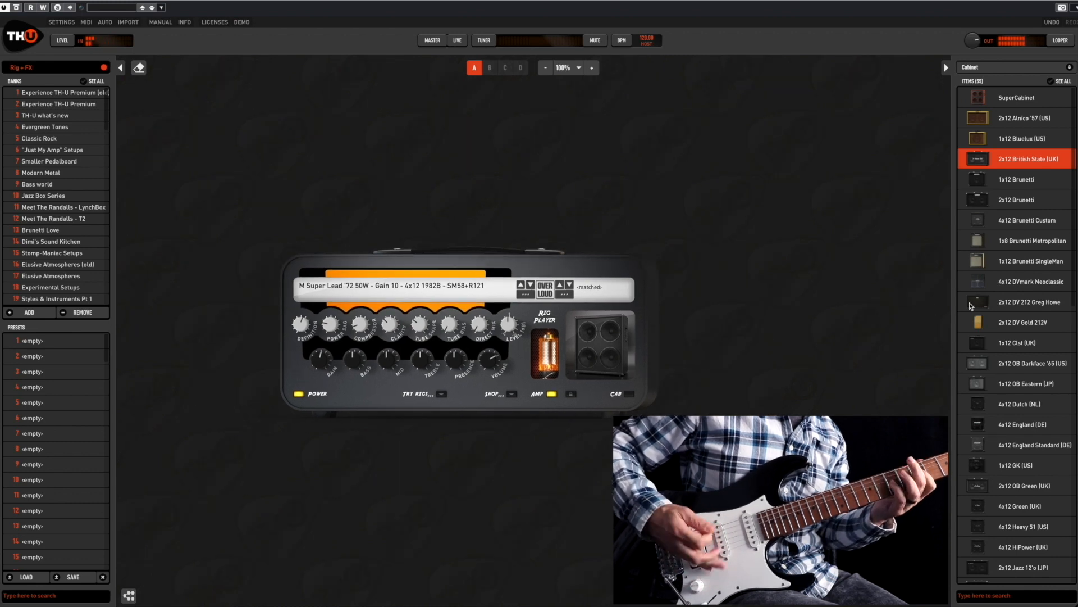
left_click(1025, 301)
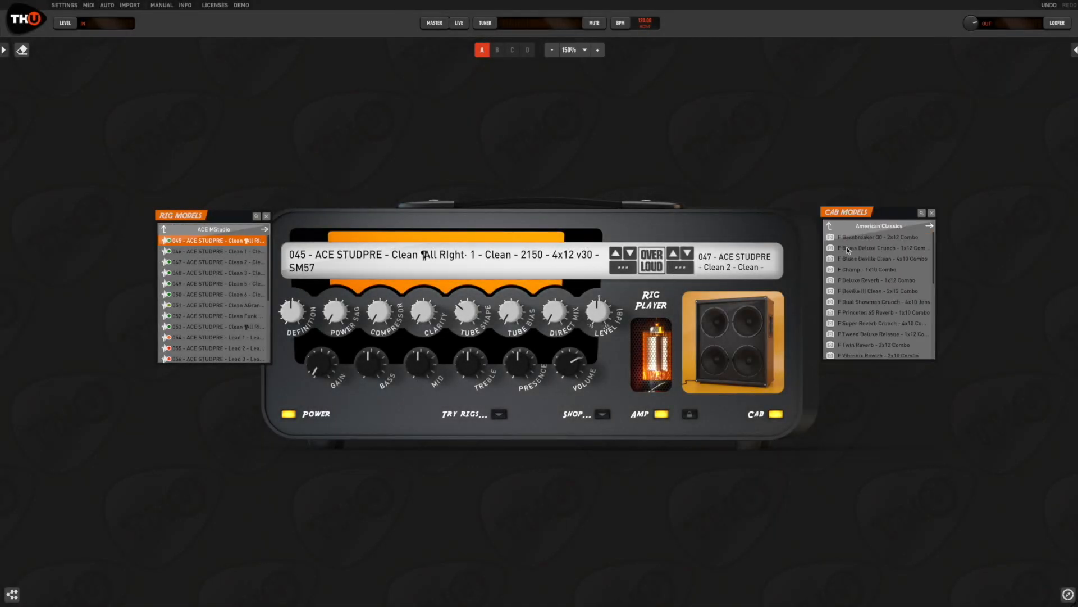
Switch between Blues Deluxe Crunch 1x12, Blues Deville Clean 4x10, and the next American Classics cabinet
left_click(880, 258)
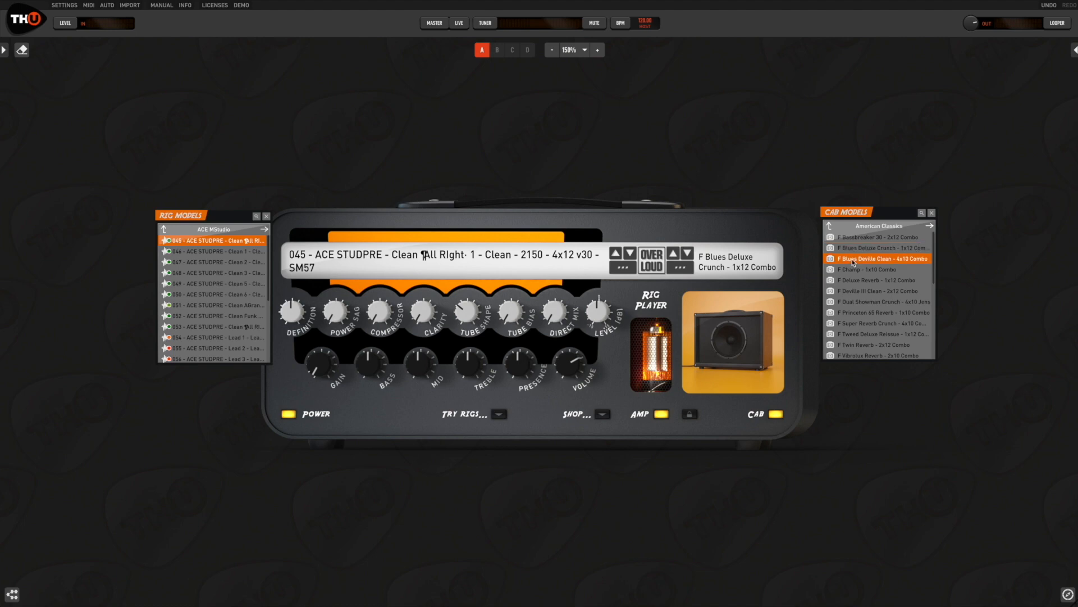
left_click(877, 279)
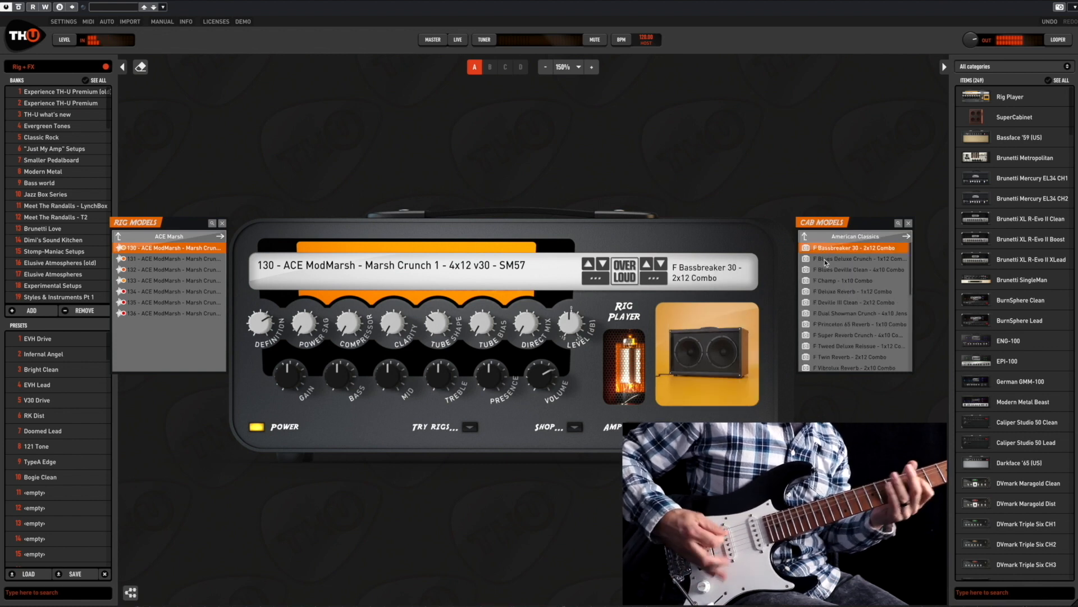
left_click(856, 258)
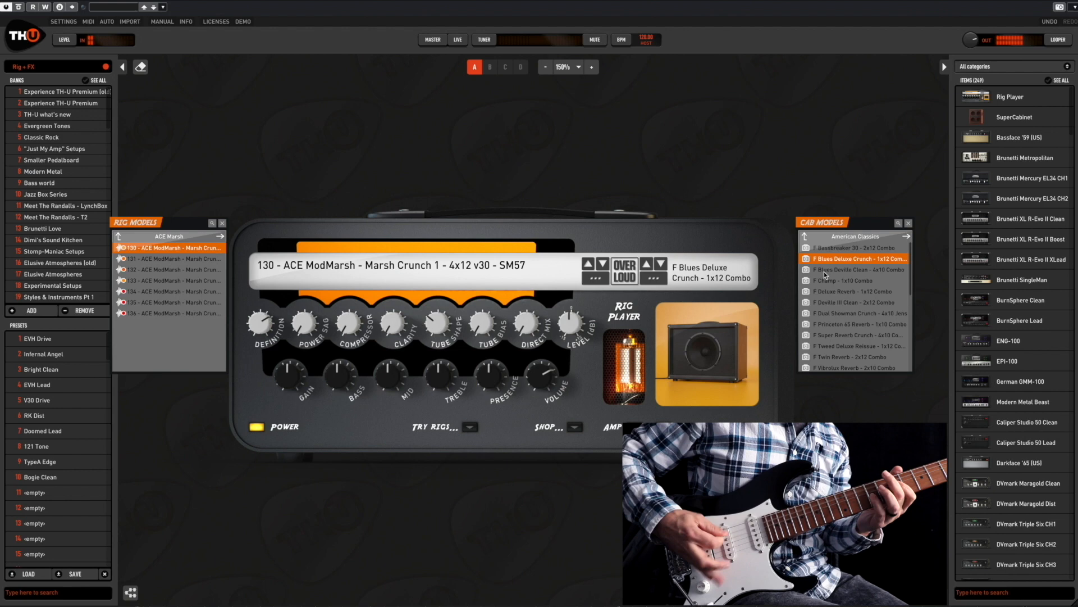
left_click(855, 269)
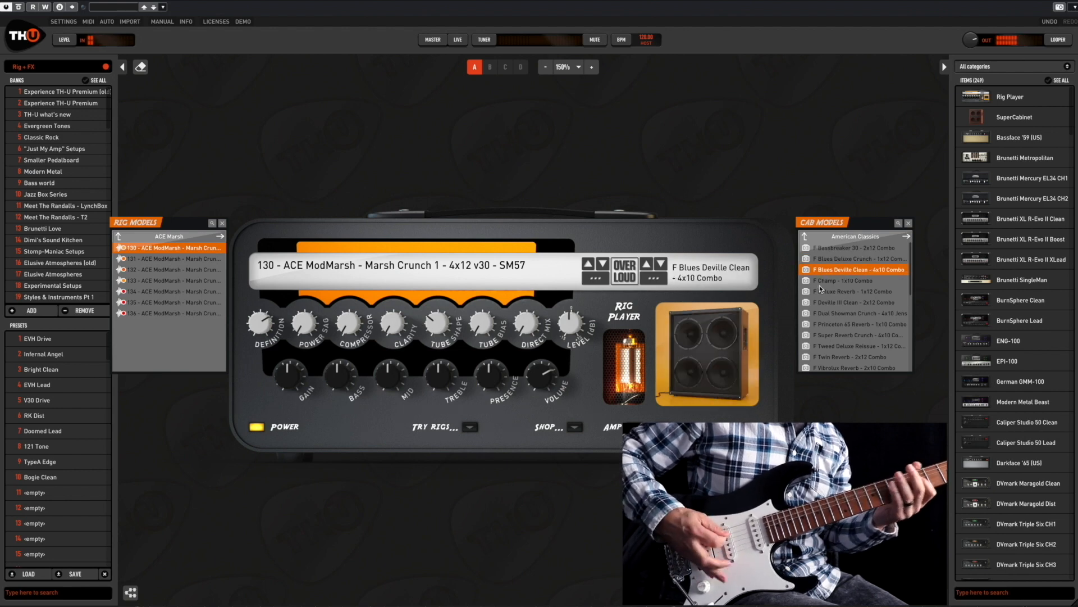
left_click(852, 280)
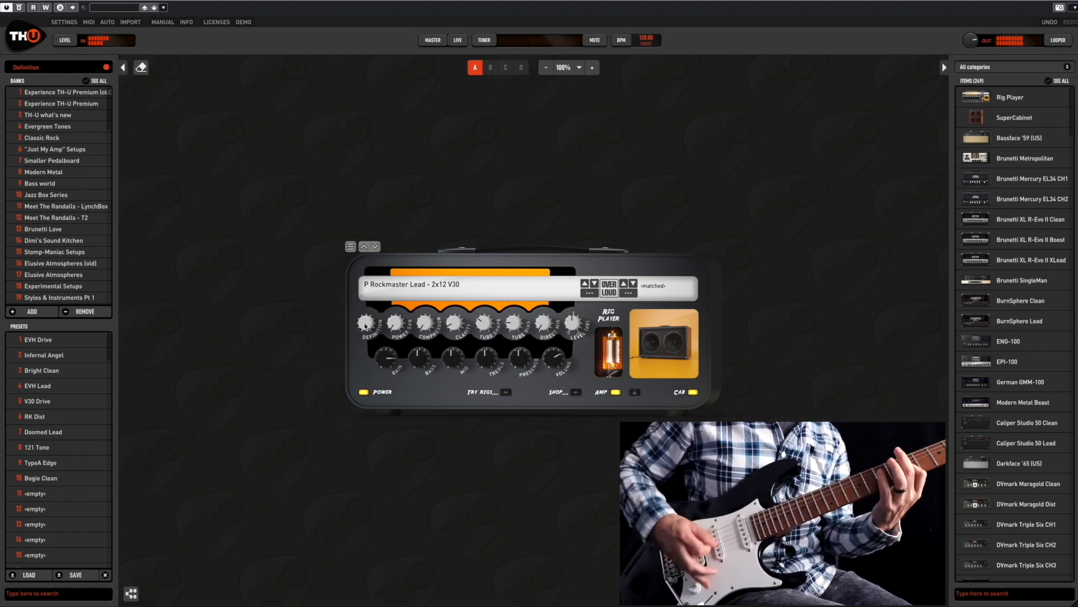
Adjust the Definition knob on the P Rockmaster Lead 2x12 V30 rig
left_click_drag(365, 323, 365, 317)
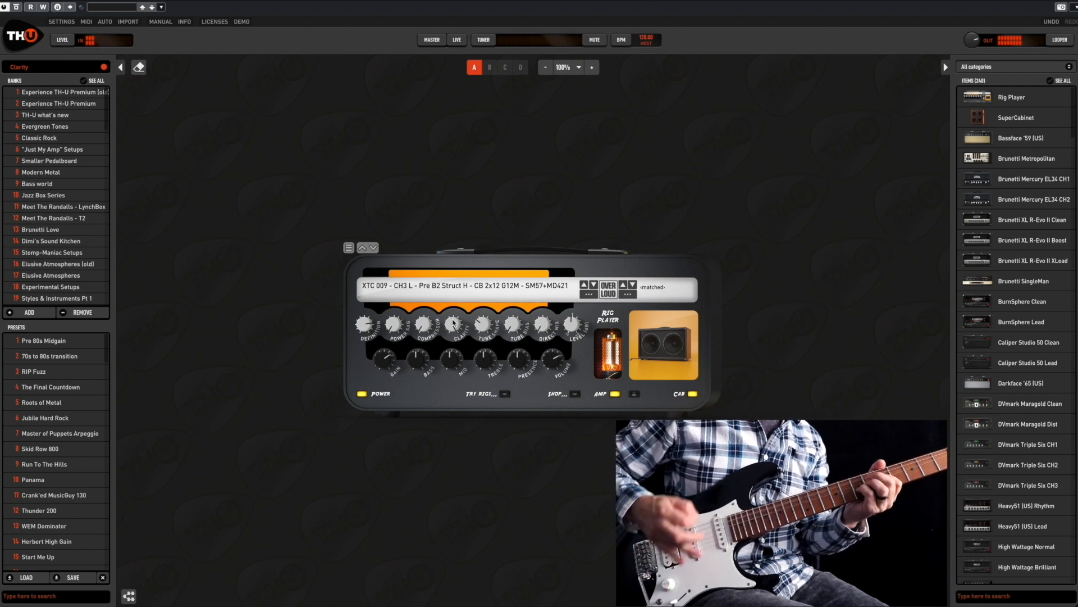
Adjust the Clarity knob on the XTC 009 CH3 L rig
left_click_drag(451, 324, 451, 316)
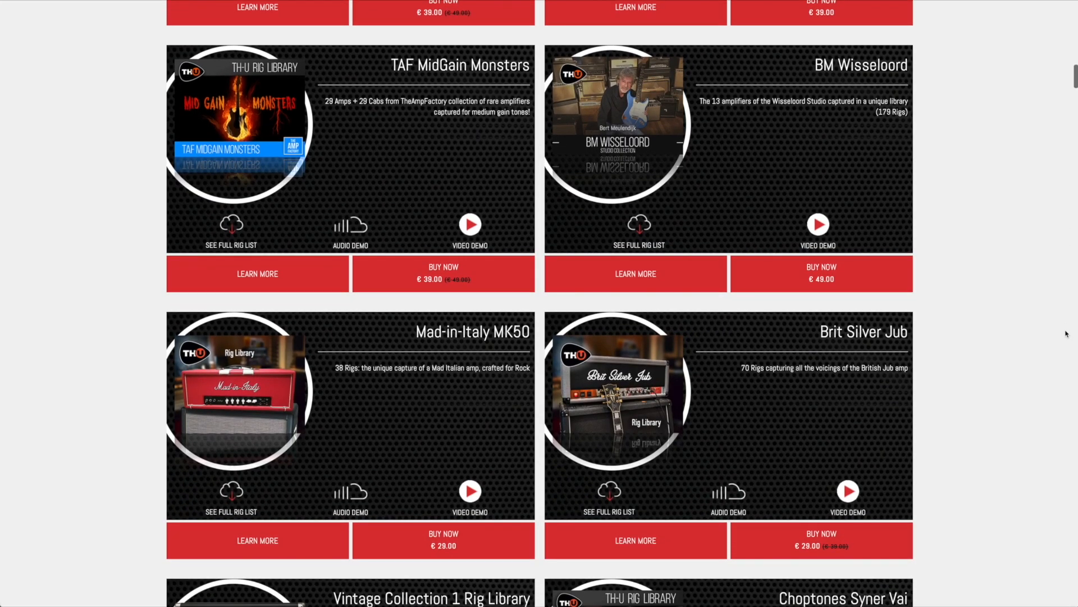
Scroll through the rig packs down to BHS Goddess, TRIXY, LA River and MetlX
scroll("down", 3)
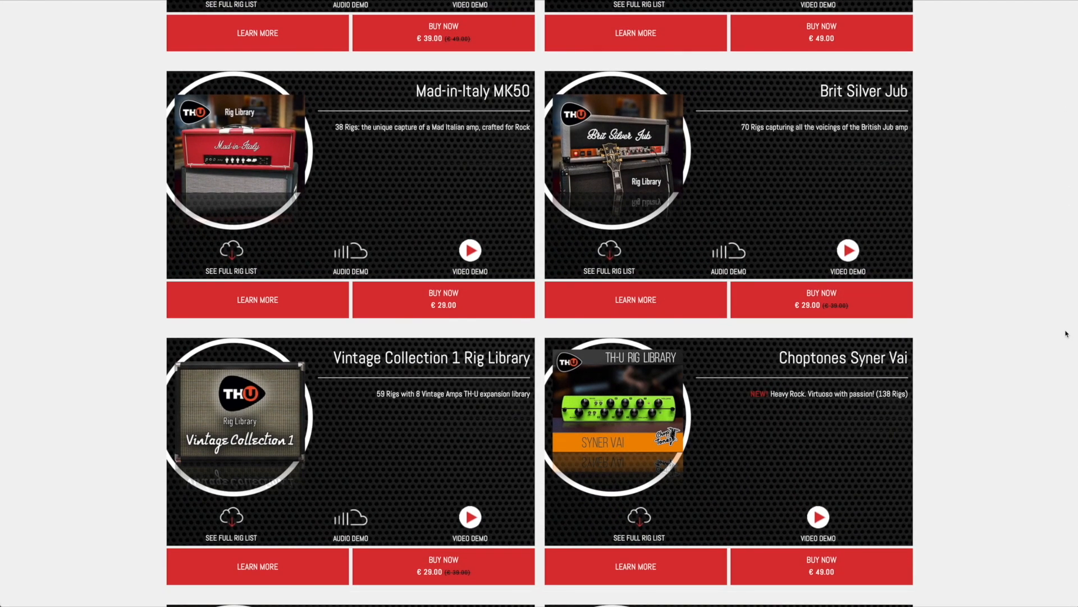
scroll("down", 3)
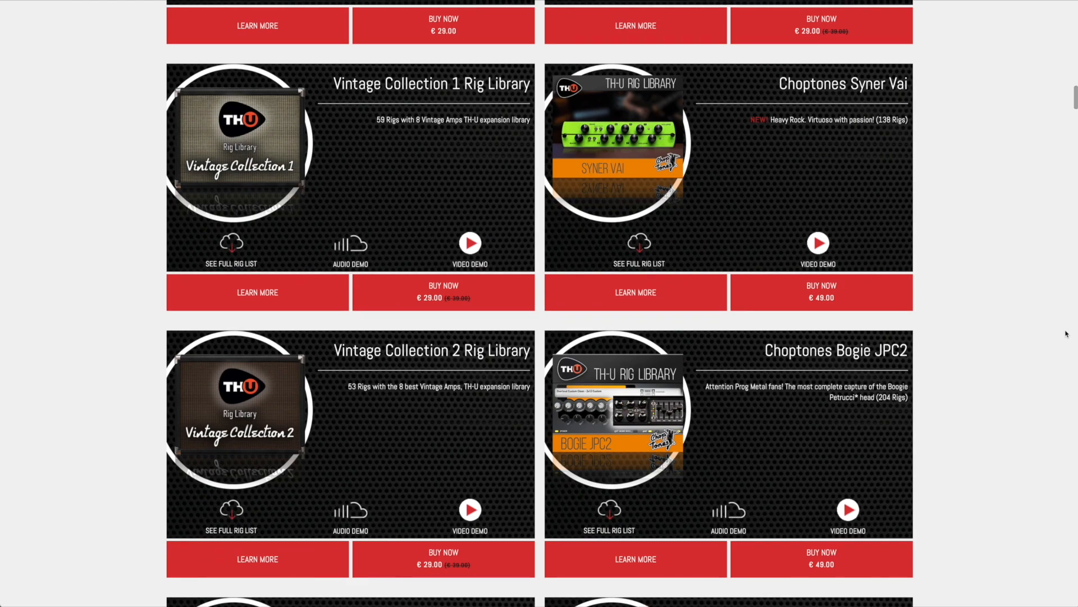
scroll("down", 3)
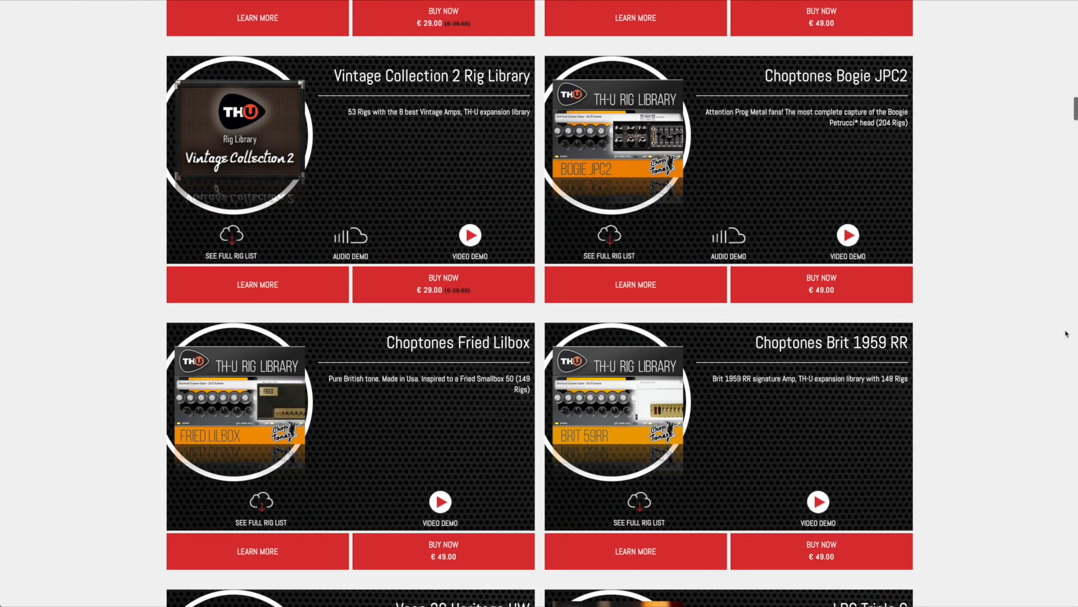
scroll("down", 3)
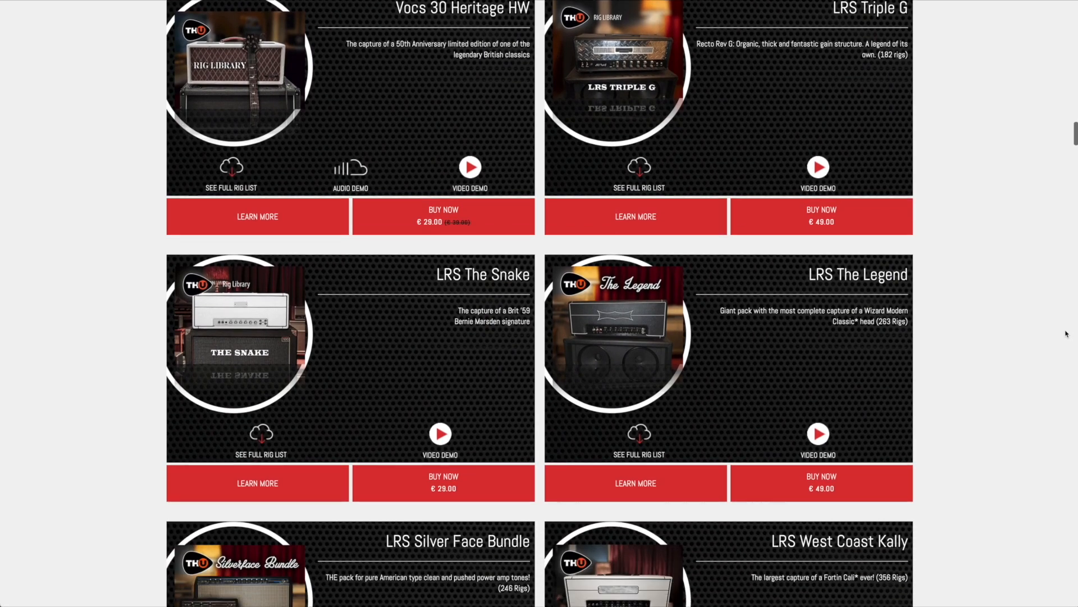
scroll("down", 3)
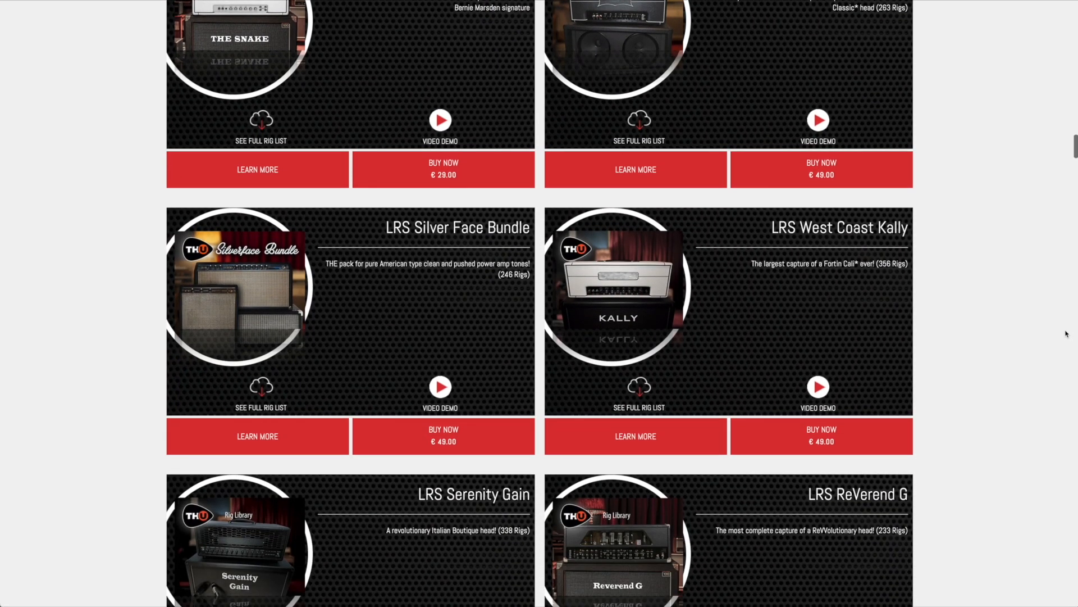
scroll("down", 3)
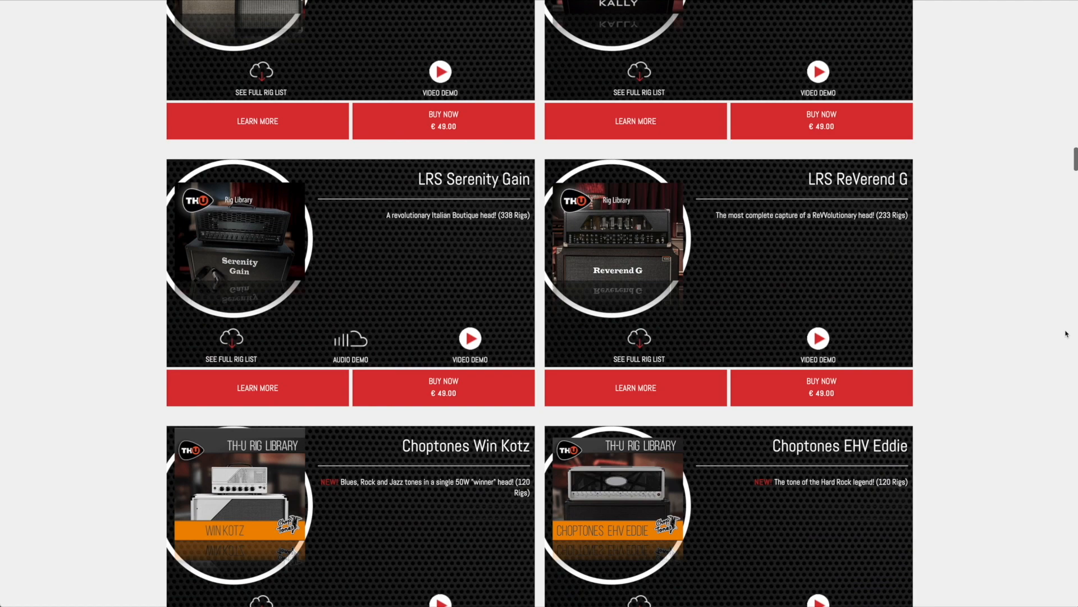
scroll("down", 3)
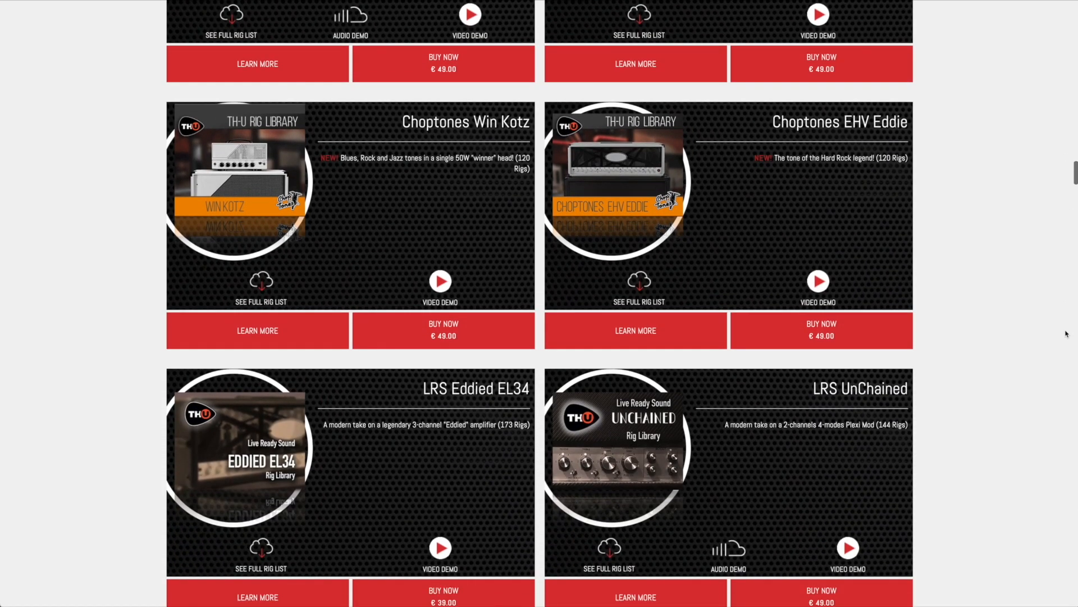
scroll("down", 3)
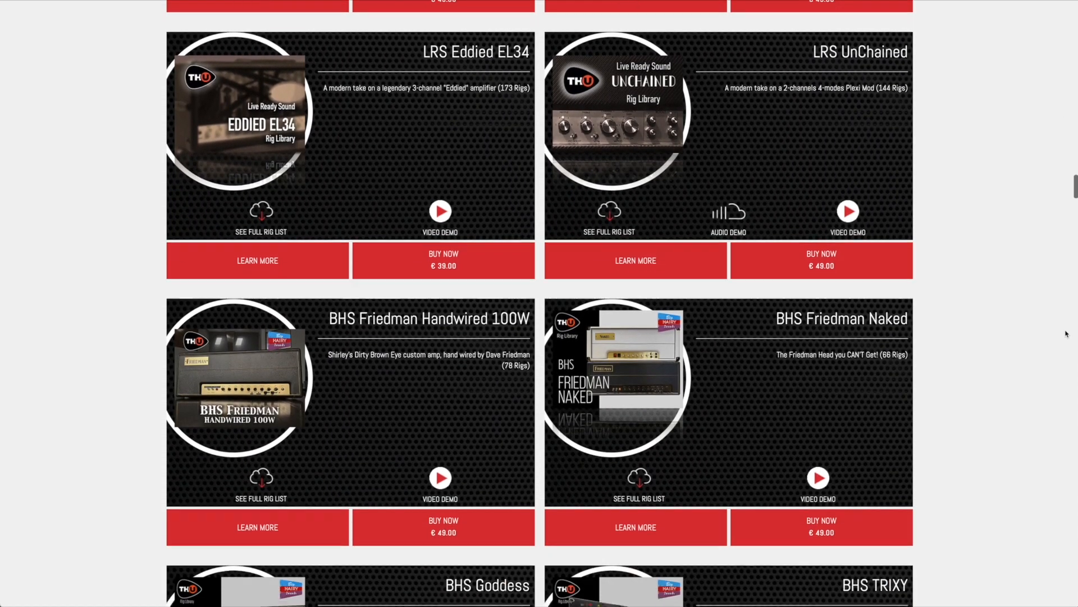
scroll("down", 3)
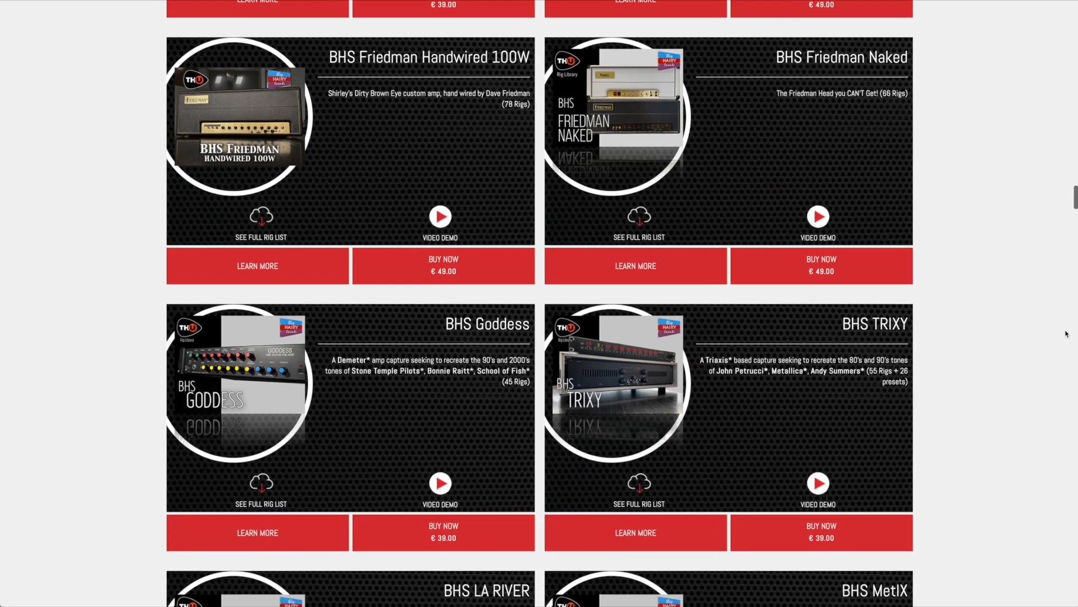
scroll("down", 3)
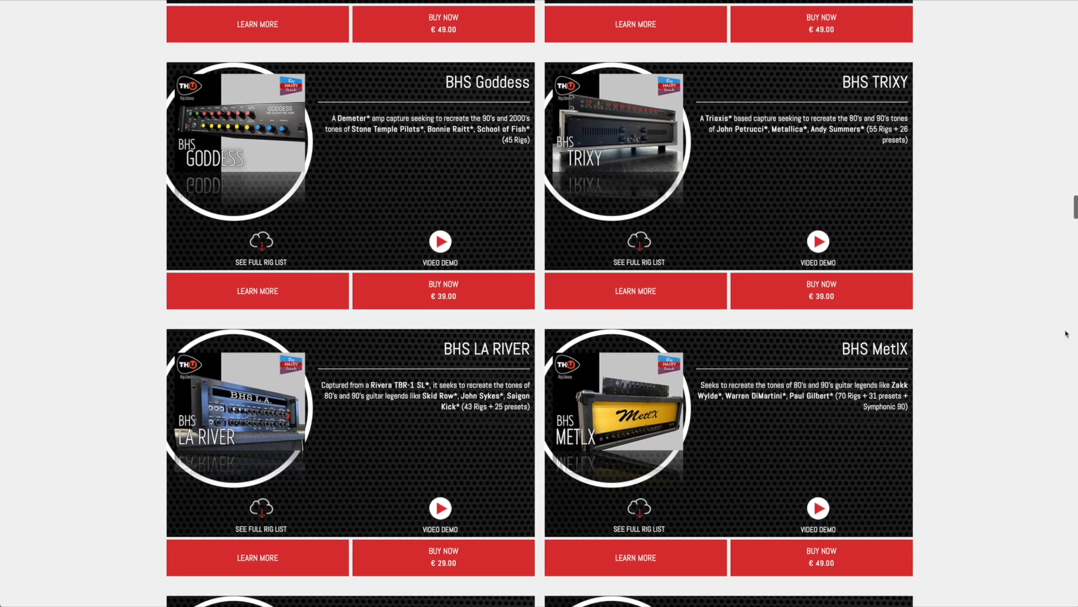